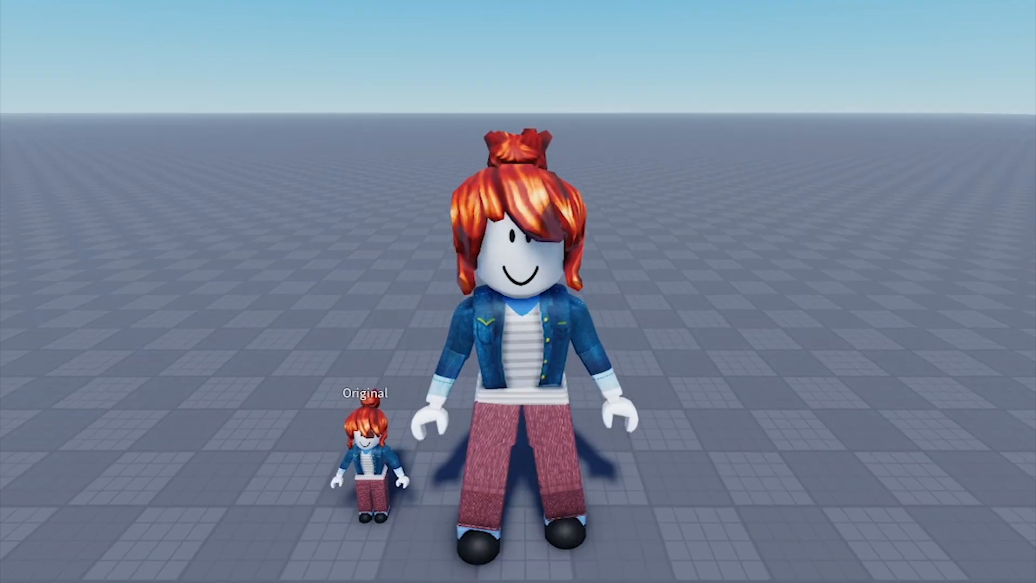
Step: Insert a RemoteEvent under ReplicatedStorage and rename it ChangeSize
click(835, 111)
text(ChangeSiz)
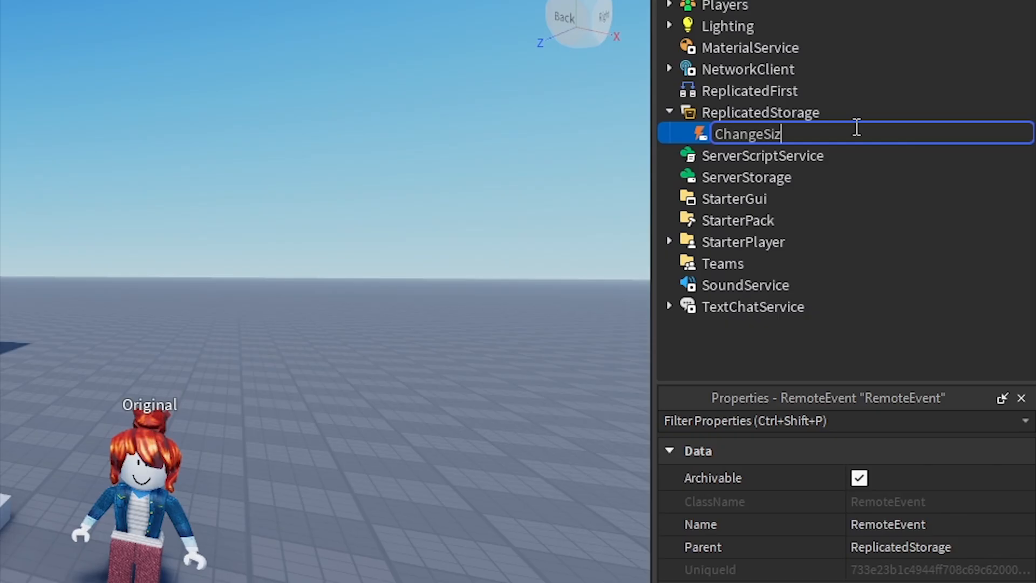
Step: Add a LocalScript named SizeController under StarterPlayerScripts
click(861, 285)
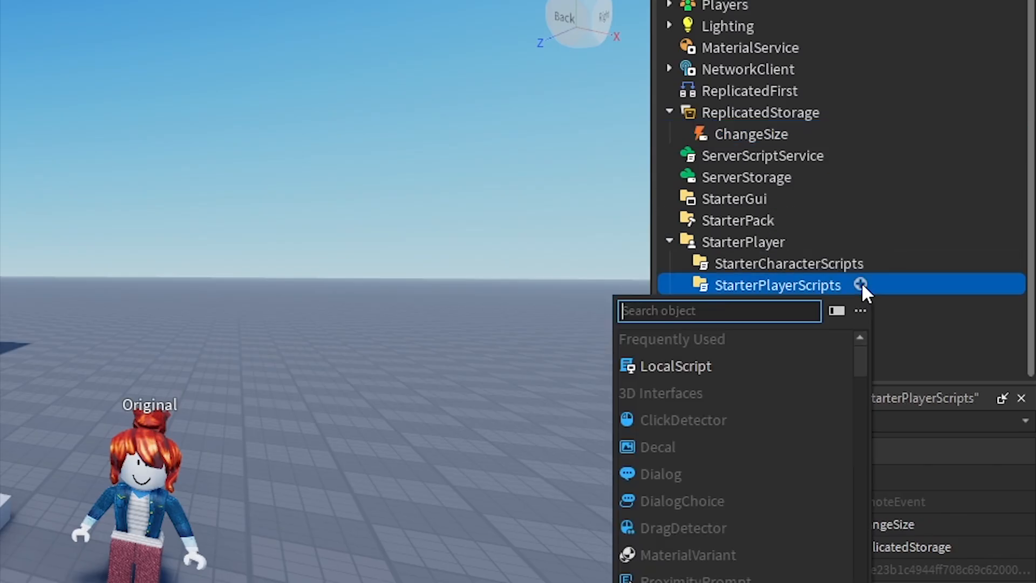
click(675, 366)
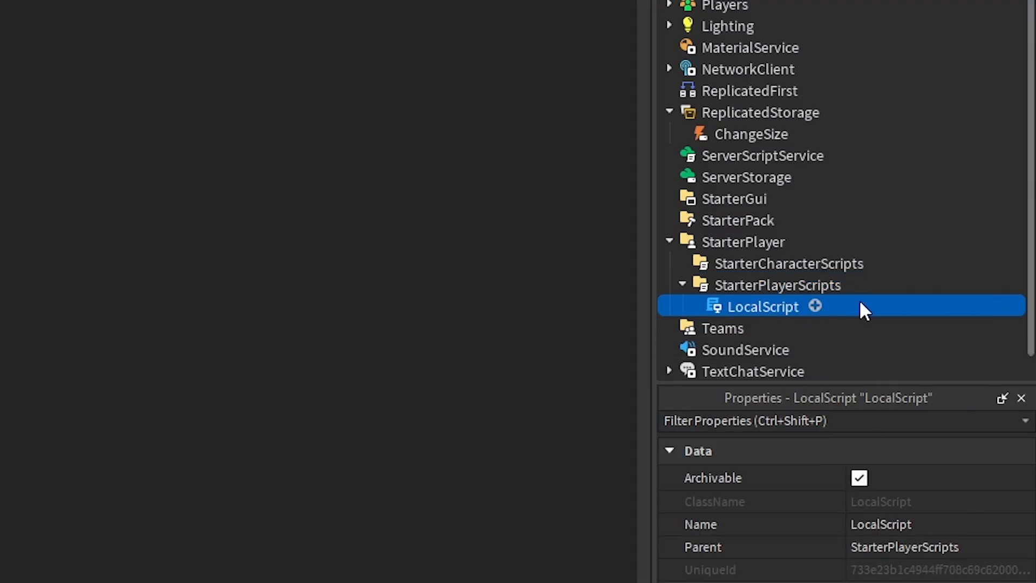
text(SizeController)
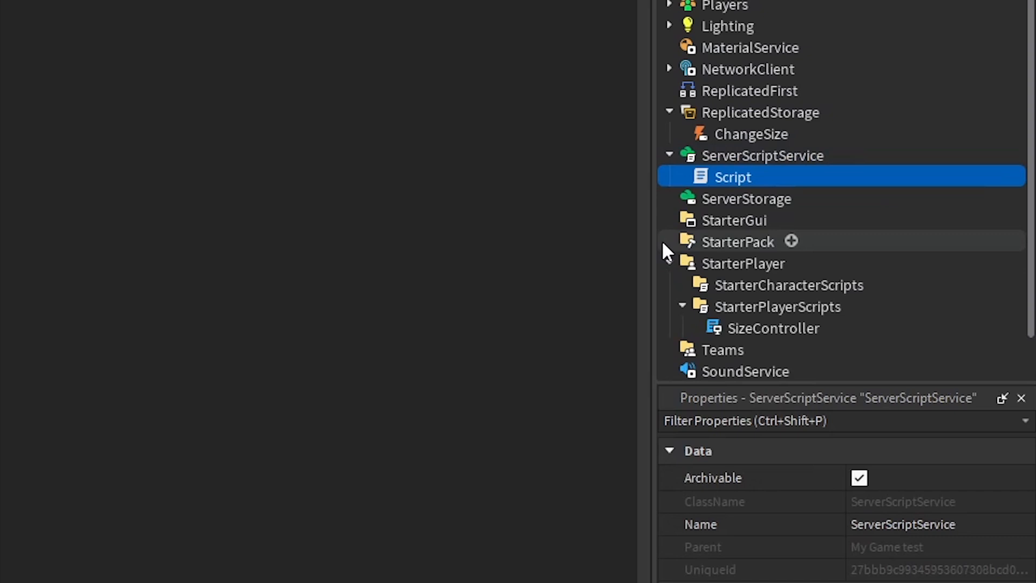
Step: Add a server Script in ServerScriptService and begin renaming it 'Siz'
text(Siz)
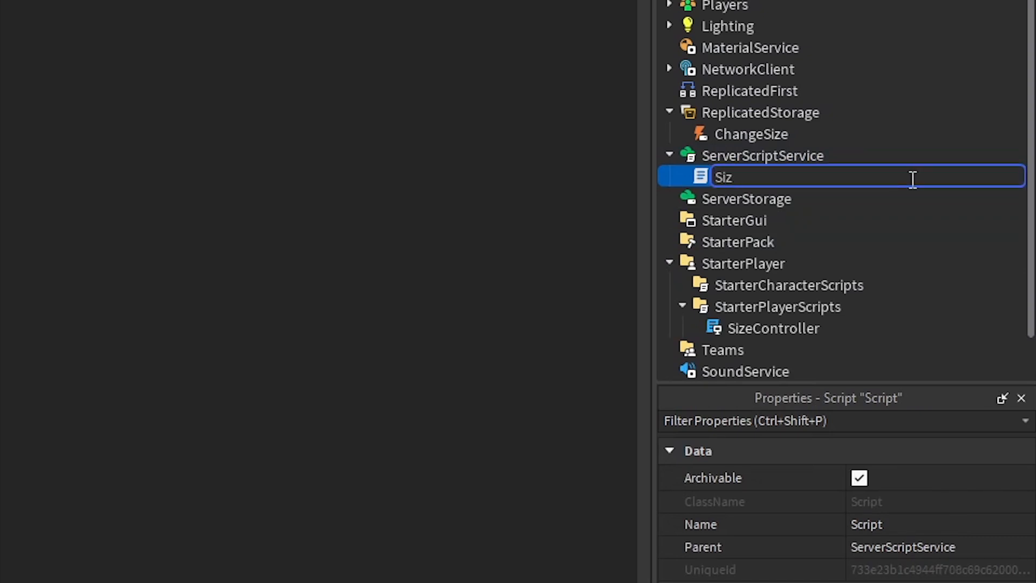